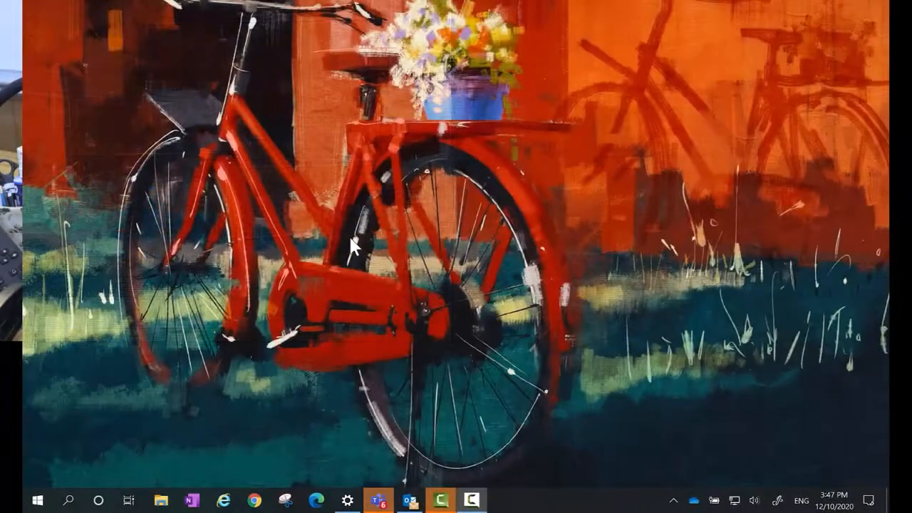
Right-click the desktop to bring up its menu with Display settings.
right_click(338, 246)
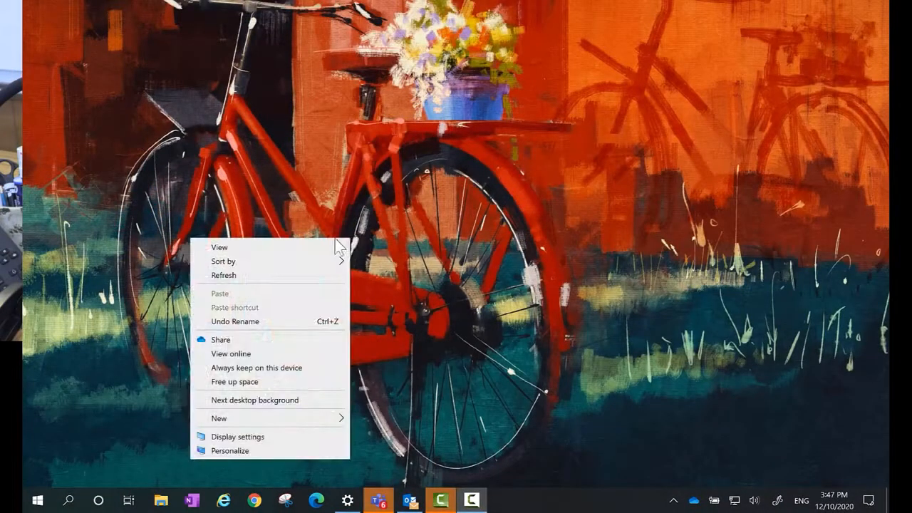
mouse_move(285, 439)
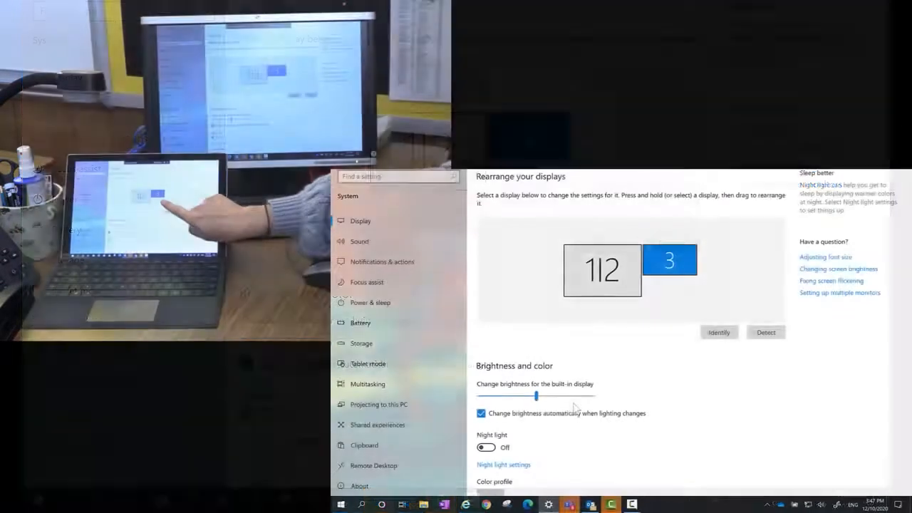
click(719, 332)
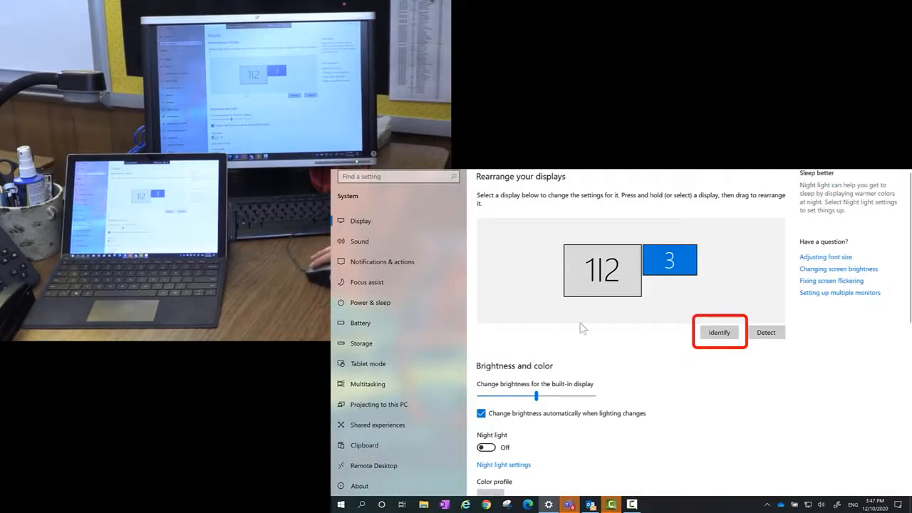
click(719, 333)
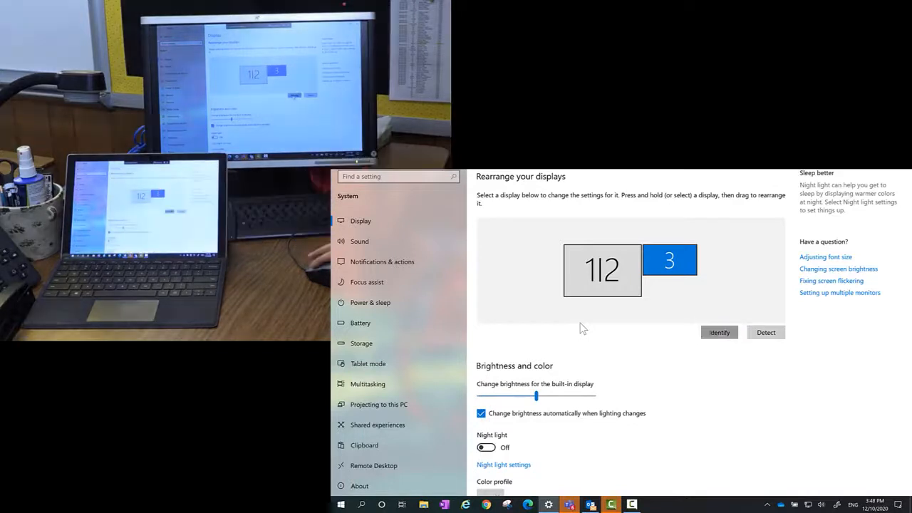
click(719, 332)
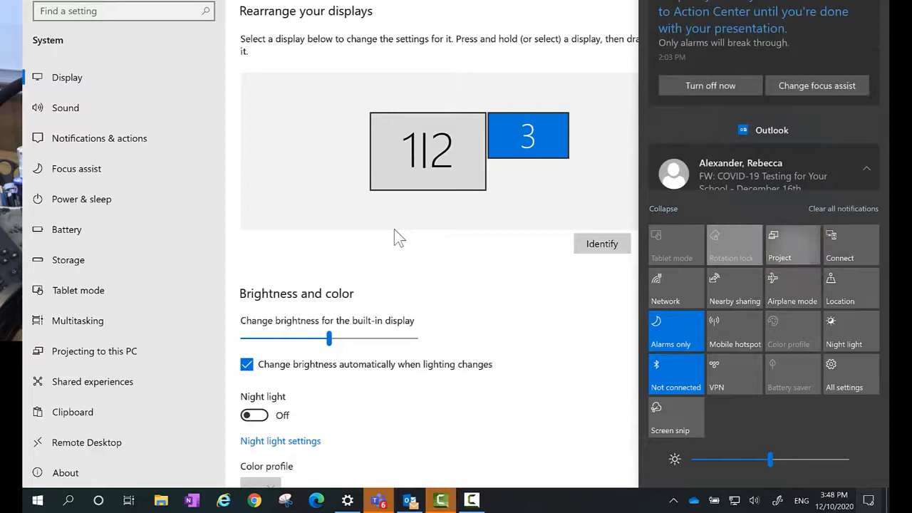
Open the Project options to extend the desktop across displays 1, 3 and 2.
click(780, 244)
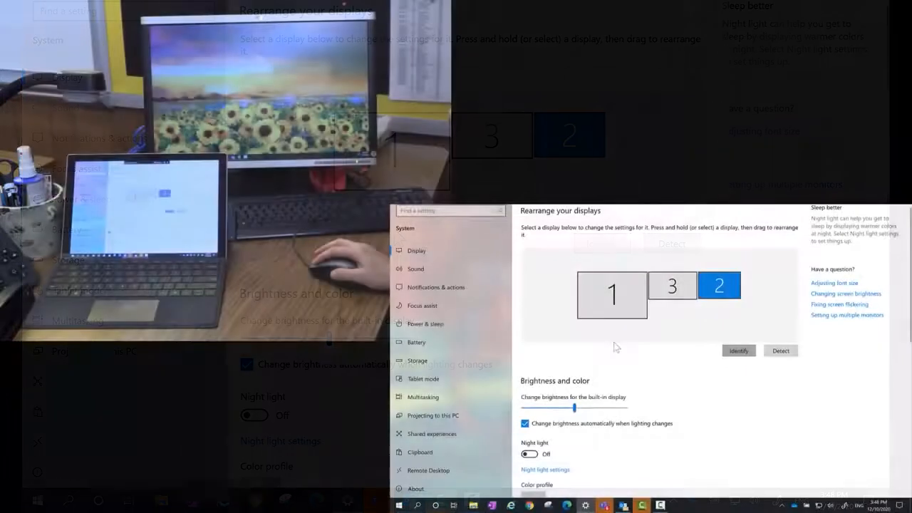
Drag display 3 to the left of display 1, giving the 3-1-2 arrangement.
click(738, 350)
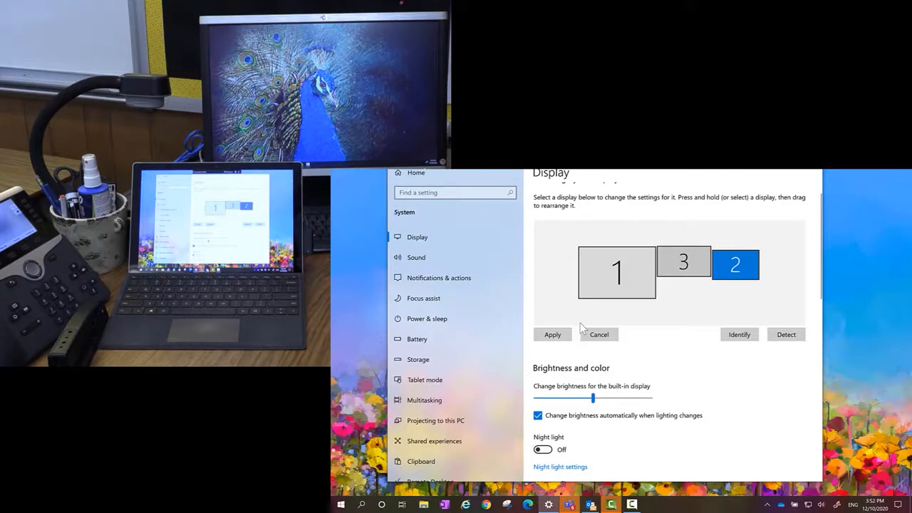
drag(684, 262, 619, 235)
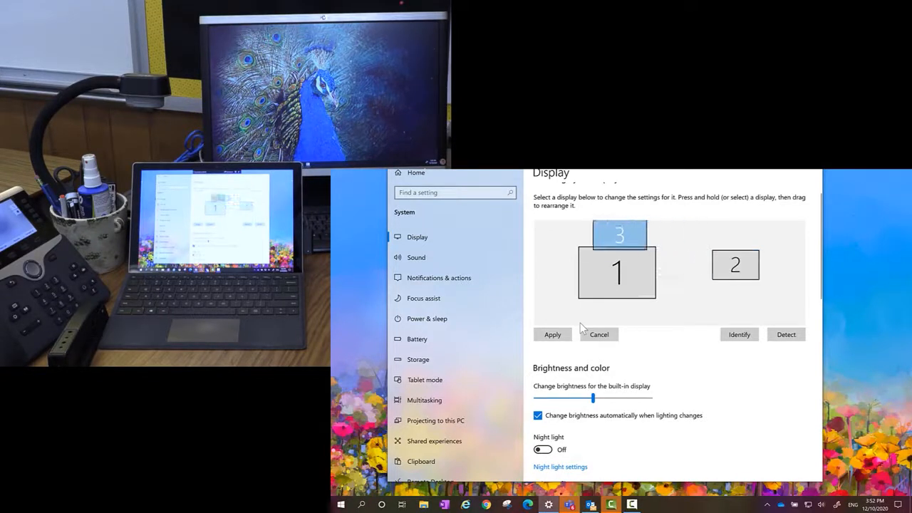
drag(619, 234, 607, 261)
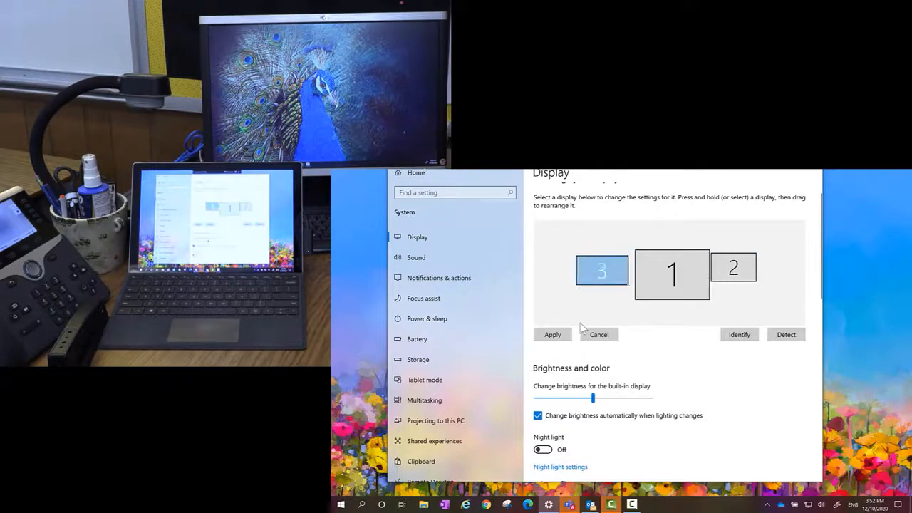
click(602, 269)
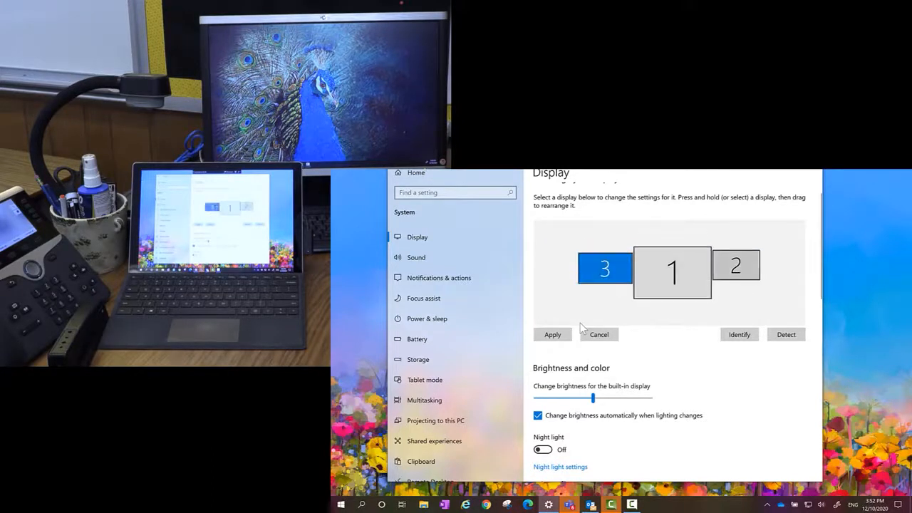
click(736, 269)
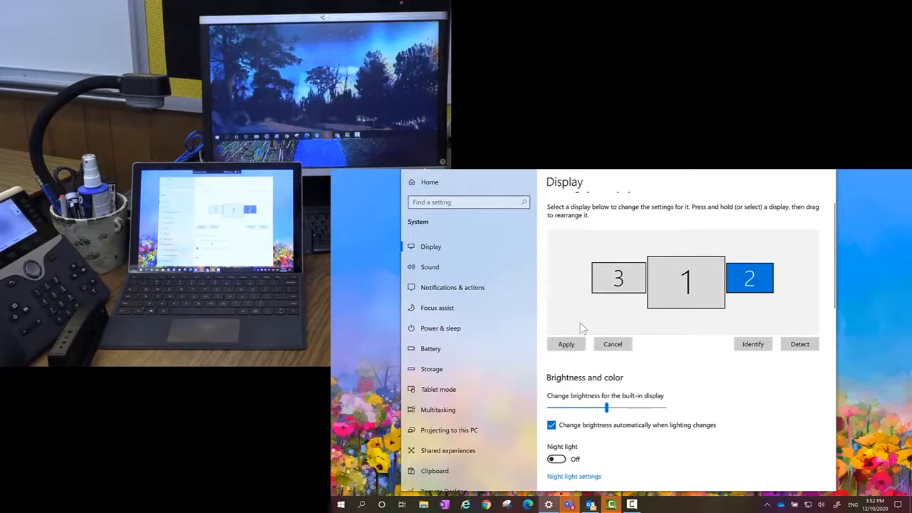
Apply the new 3-1-2 display arrangement.
click(566, 344)
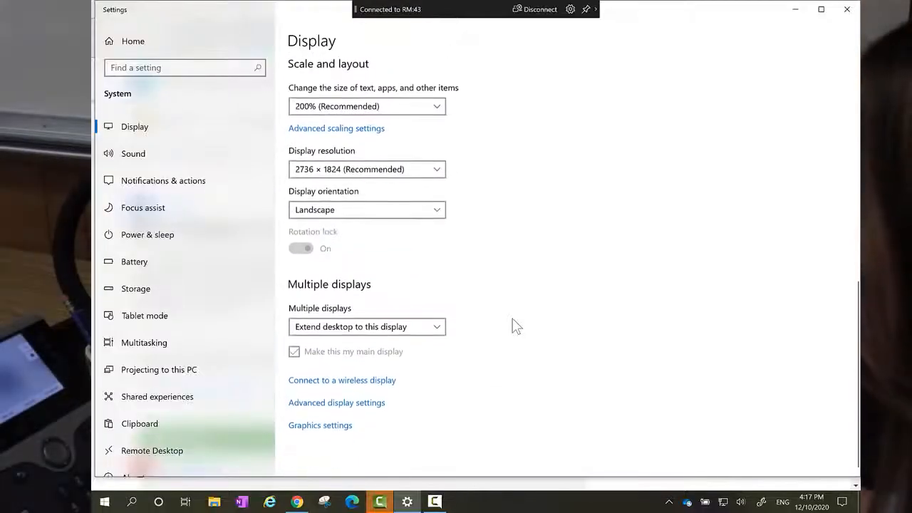
click(367, 327)
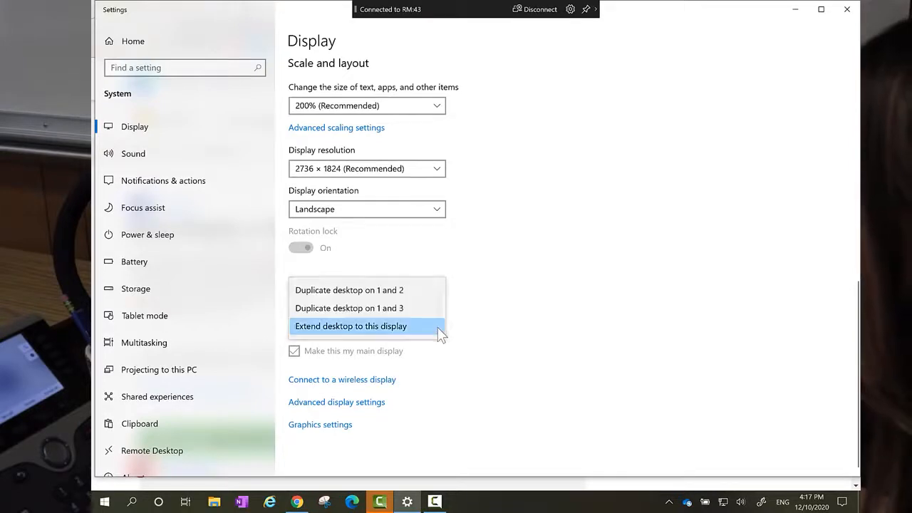
mouse_move(491, 331)
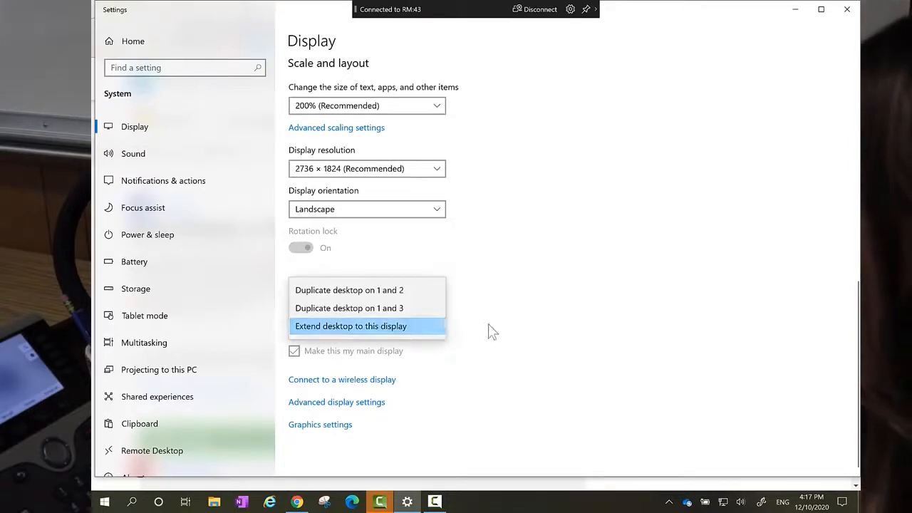
mouse_move(484, 328)
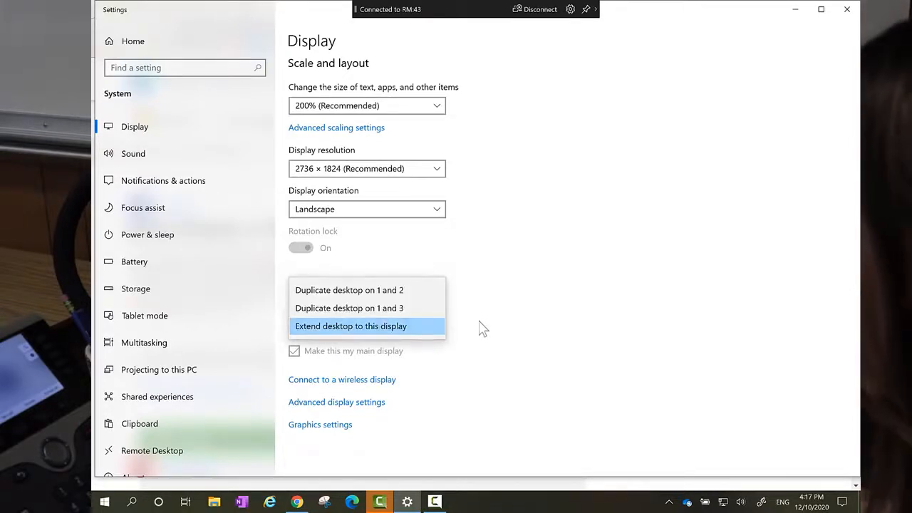
mouse_move(513, 337)
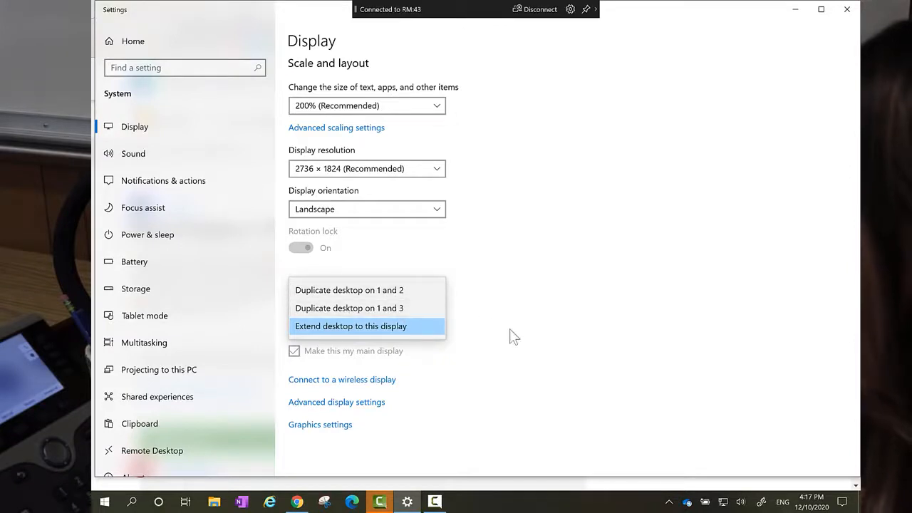
click(350, 326)
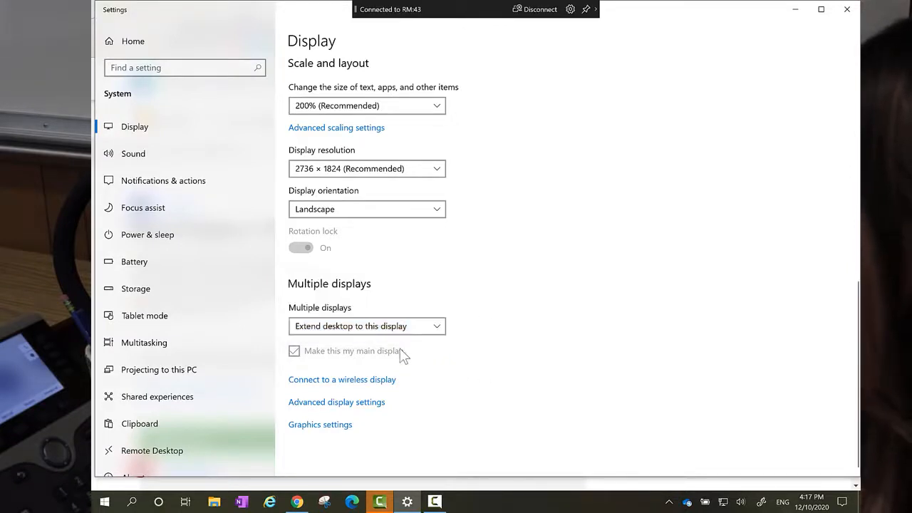
mouse_move(499, 268)
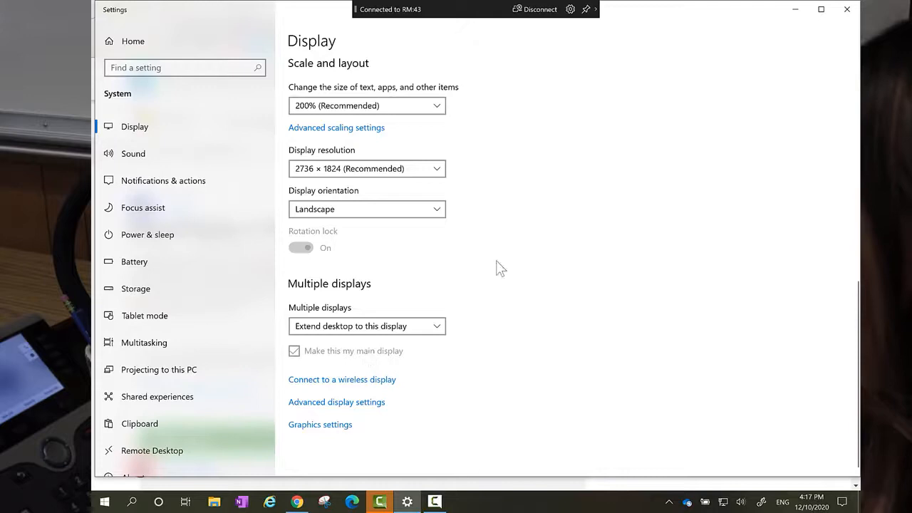
scroll(up, 3)
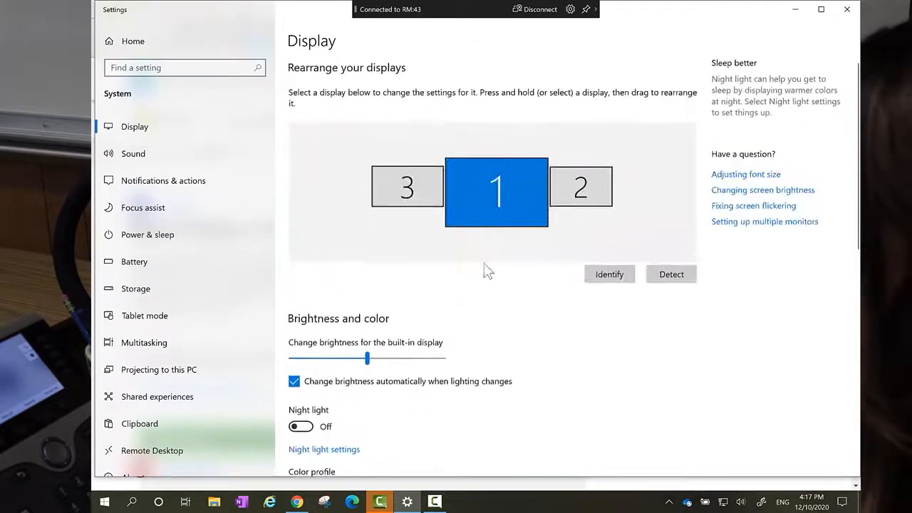
Select display 2 and scroll to its 1680 × 1050 settings and main-display checkbox.
click(581, 187)
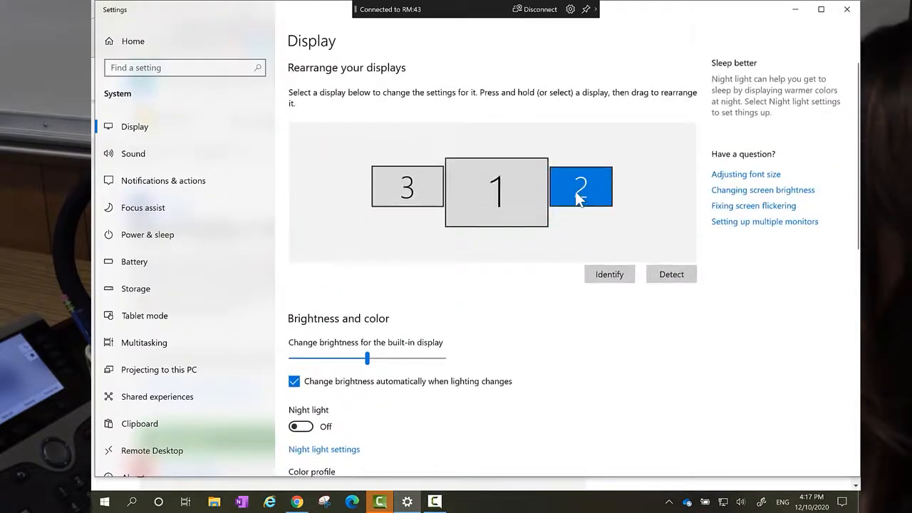
scroll(down, 3)
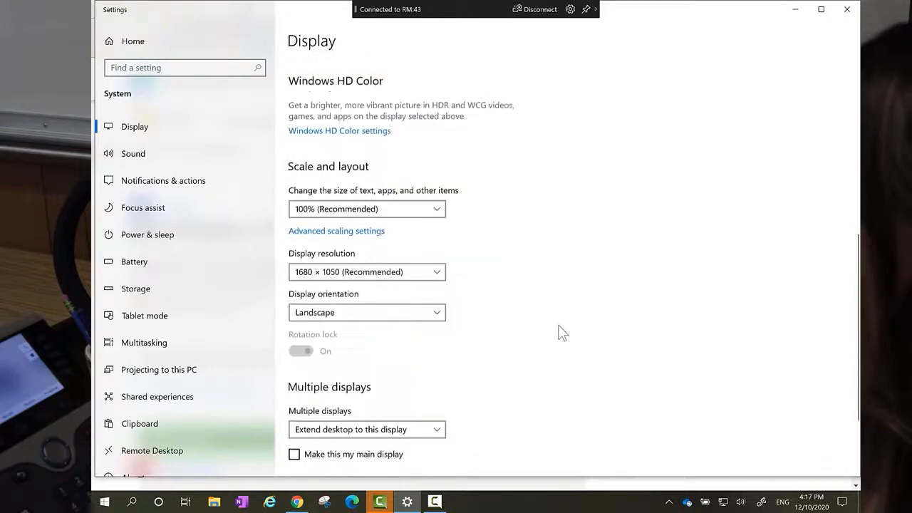
scroll(down, 3)
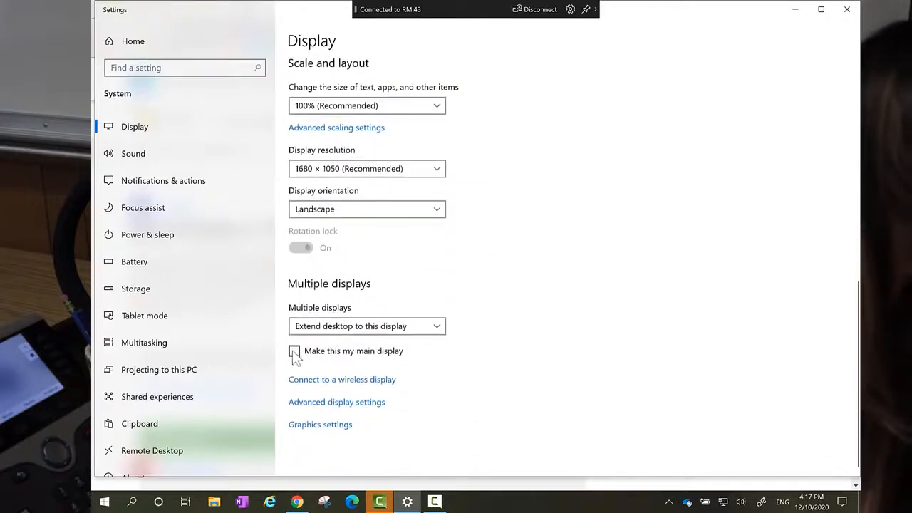